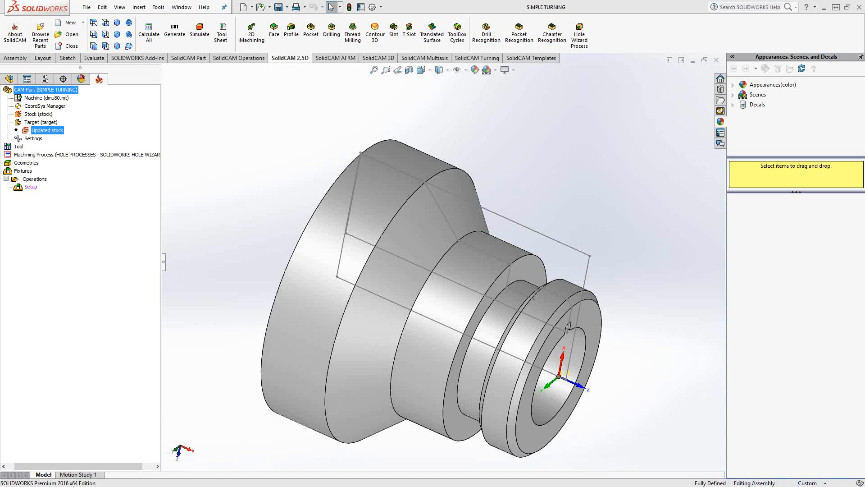
mouse_move(666, 388)
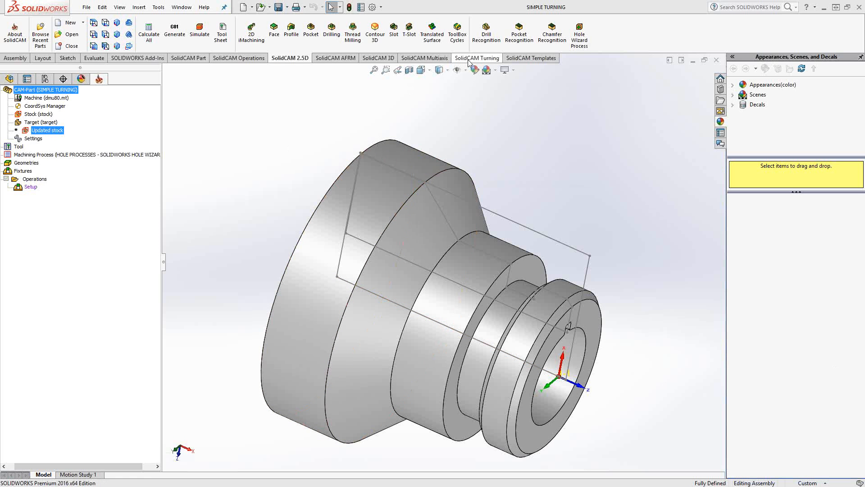
- Start a new turning operation on the Setup from the SolidCAM Turning commands
click(476, 57)
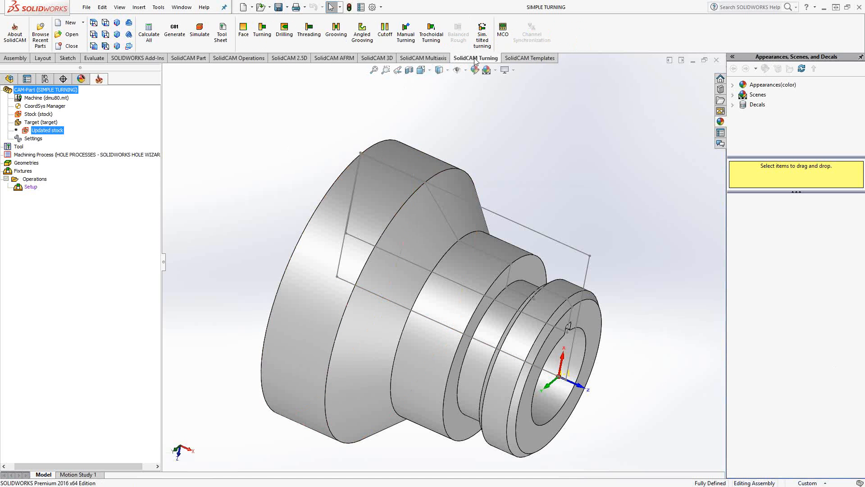
mouse_move(50, 192)
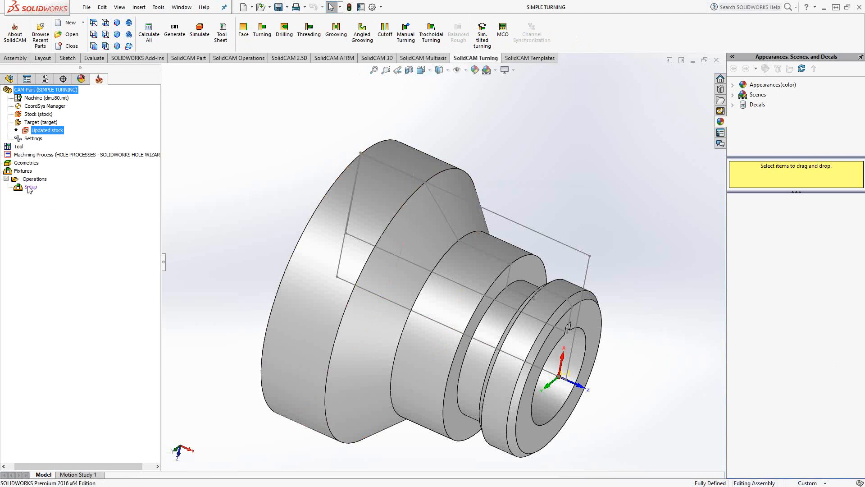
right_click(31, 186)
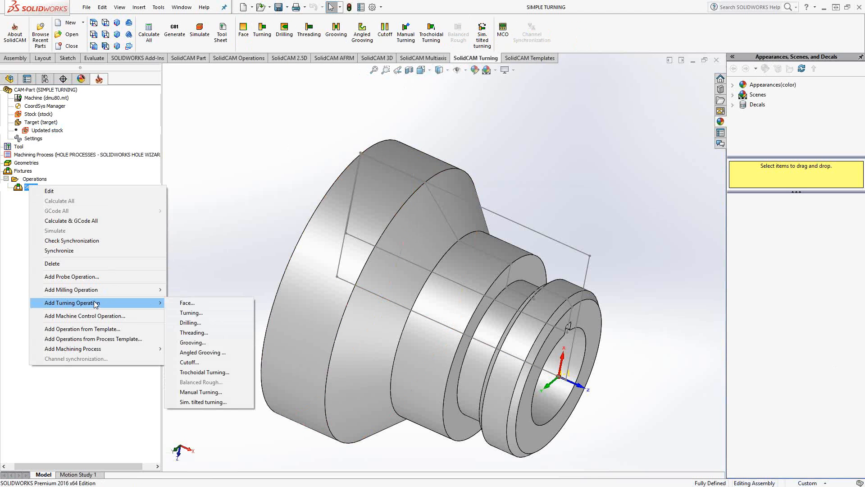
click(187, 302)
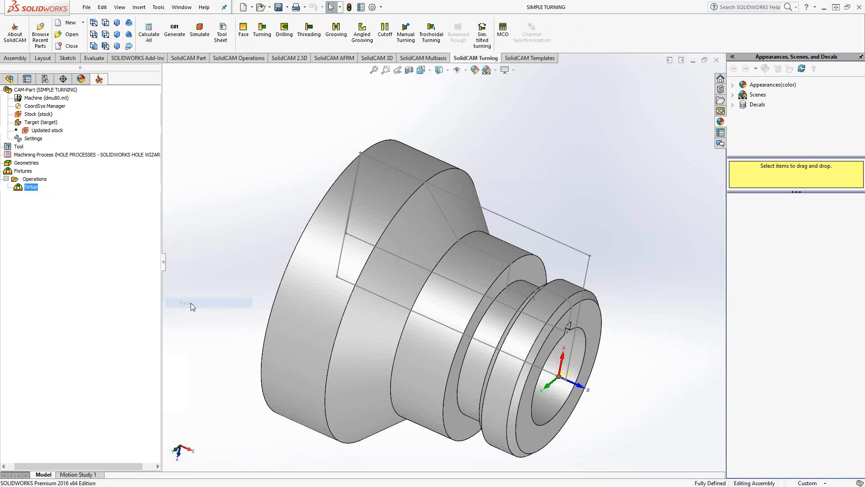
- Add a Face turning operation and move its dialog aside so the part stays visible
click(244, 27)
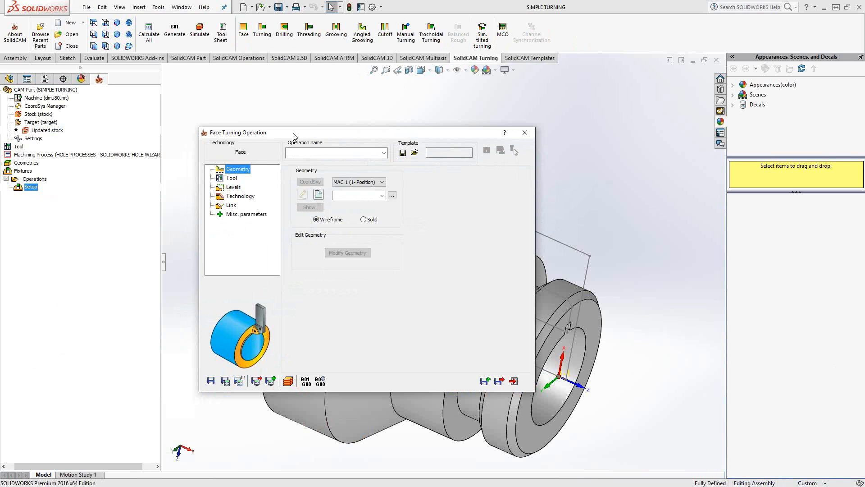
drag(292, 133, 289, 133)
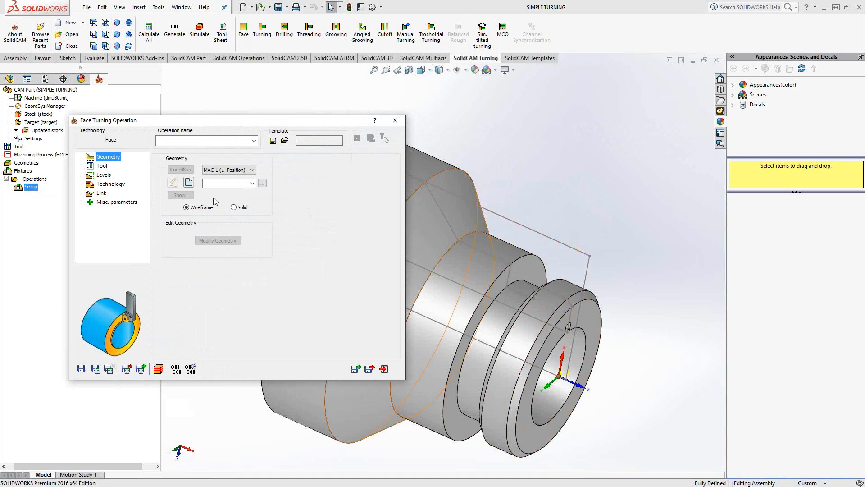
mouse_move(189, 182)
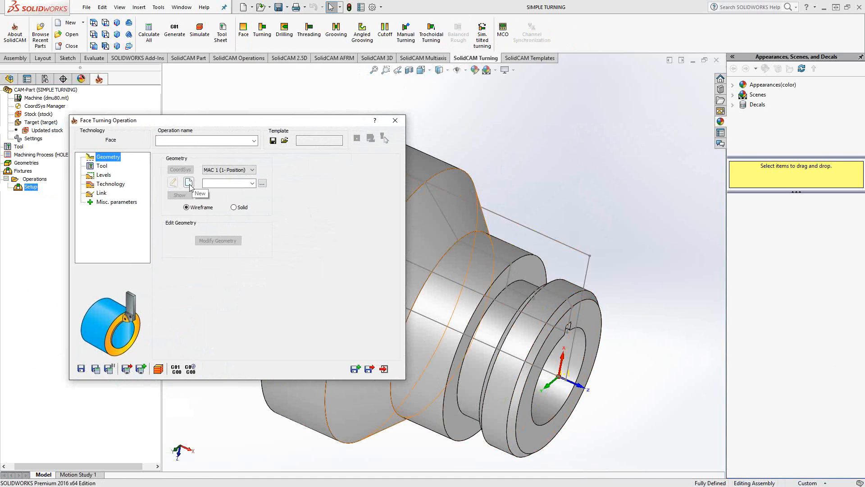
- Create a new geometry 'contour' from the part's front-face edge chain
click(190, 182)
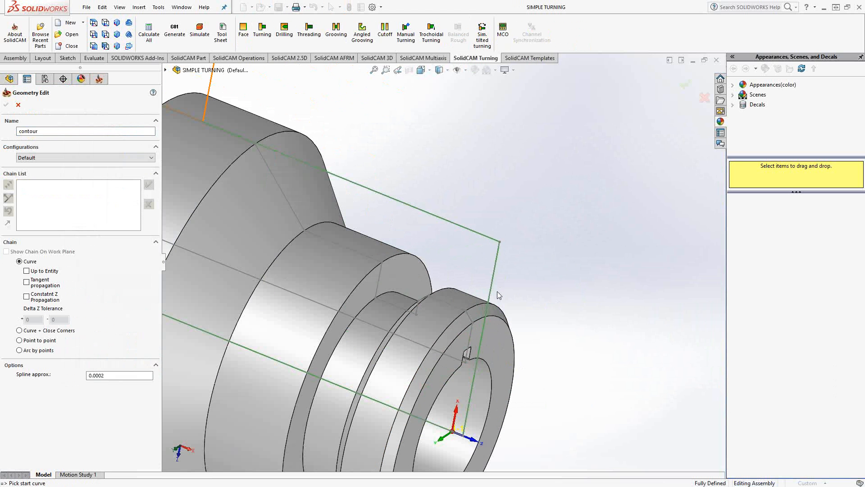
mouse_move(496, 239)
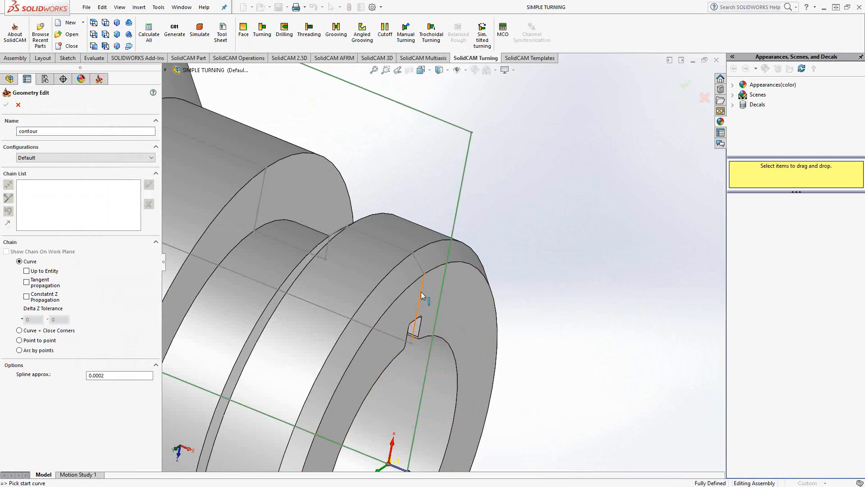
click(421, 297)
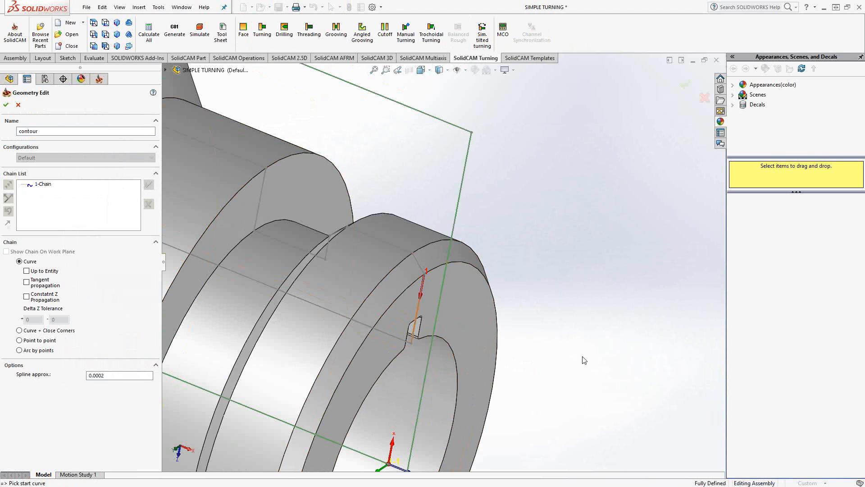
mouse_move(418, 360)
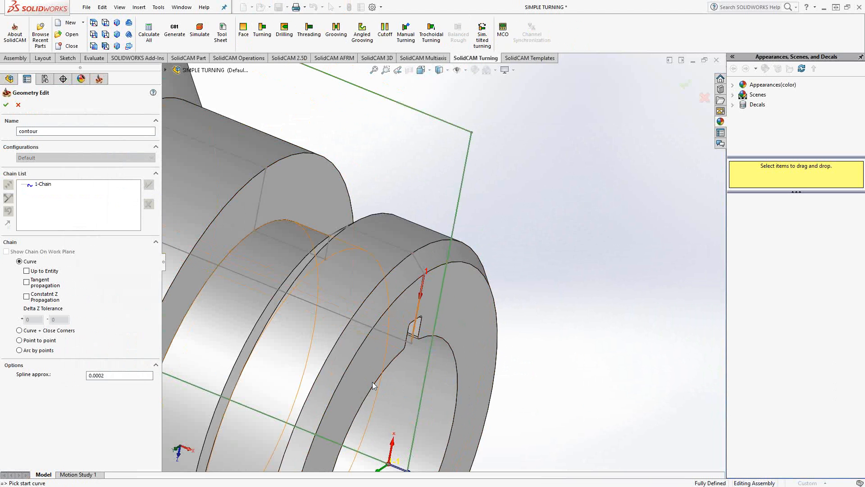
mouse_move(427, 273)
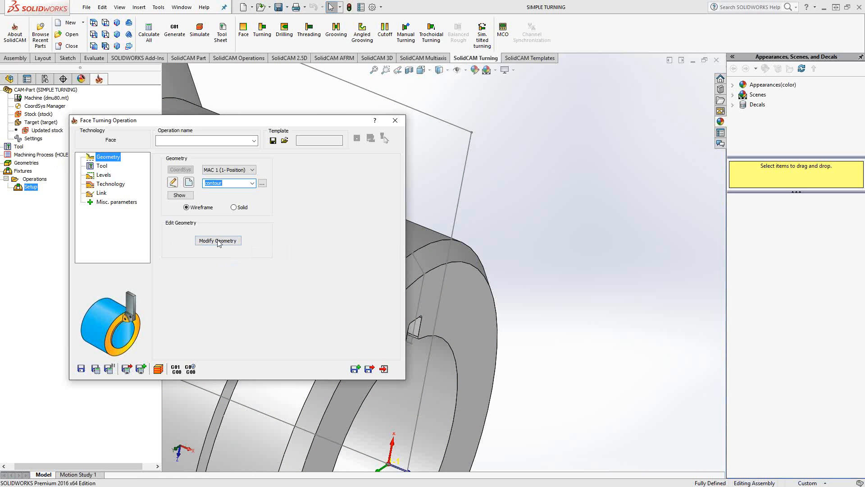
- Review the contour's extension and trimming options and return to the FT_contour operation
click(217, 239)
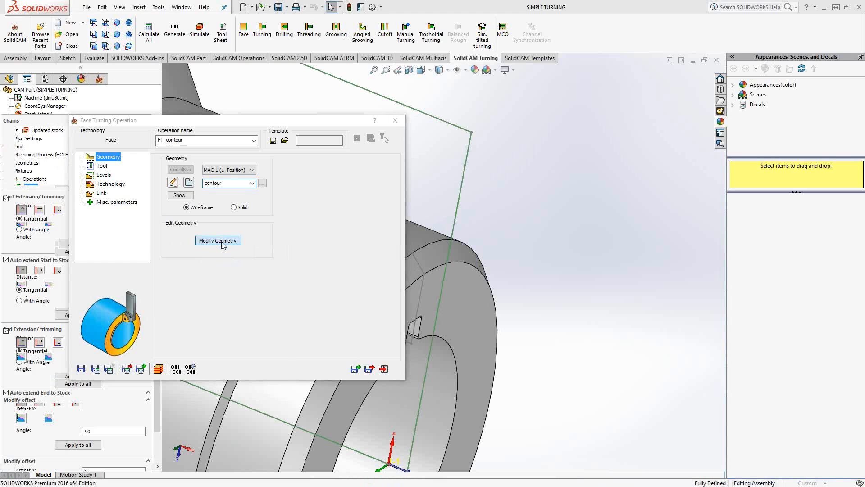
click(217, 239)
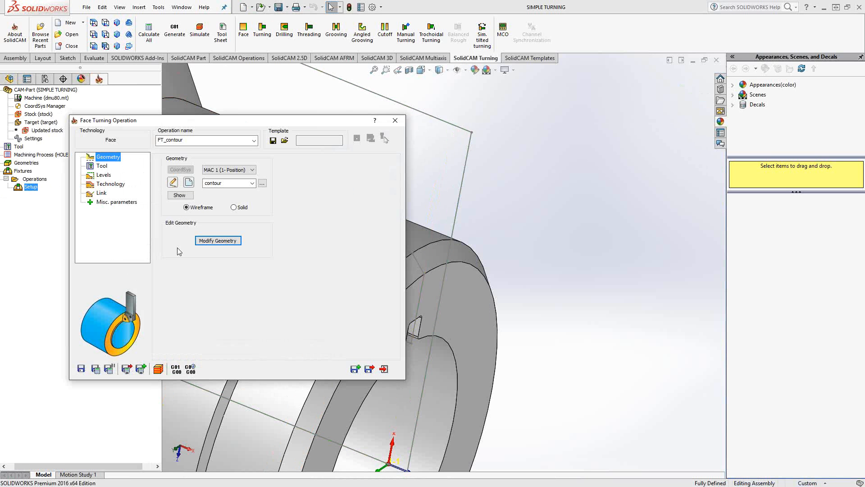
- Assign tool 1, the external turning tool with a CNMG-432 insert, to FT_contour
click(101, 166)
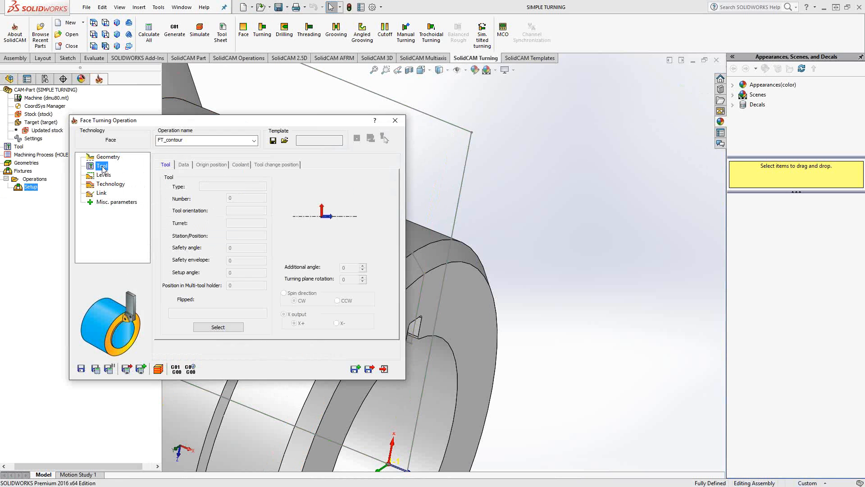
click(217, 327)
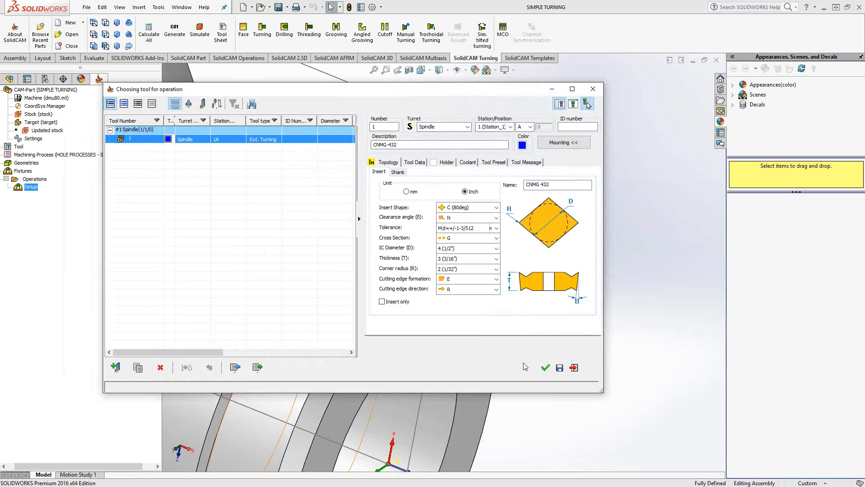
click(545, 368)
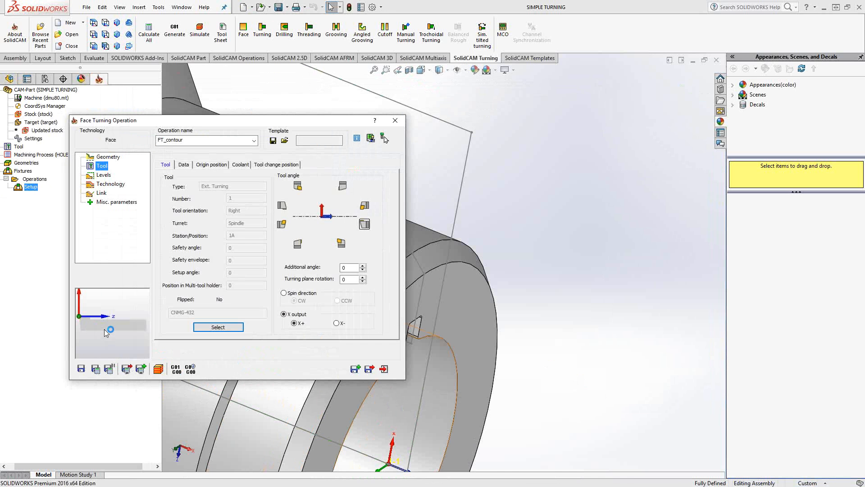
mouse_move(99, 317)
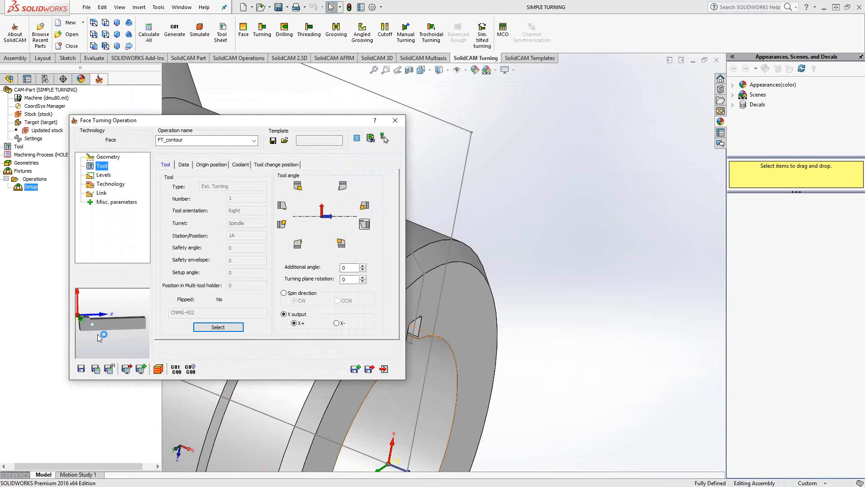
mouse_move(87, 340)
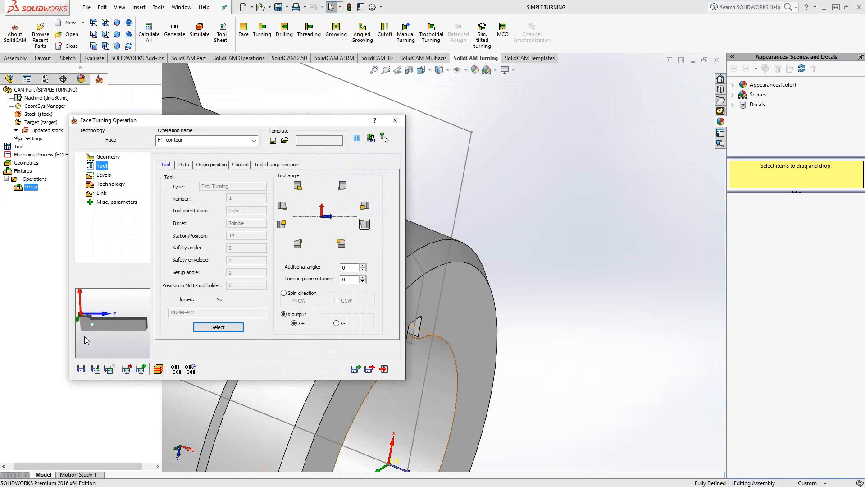
mouse_move(93, 337)
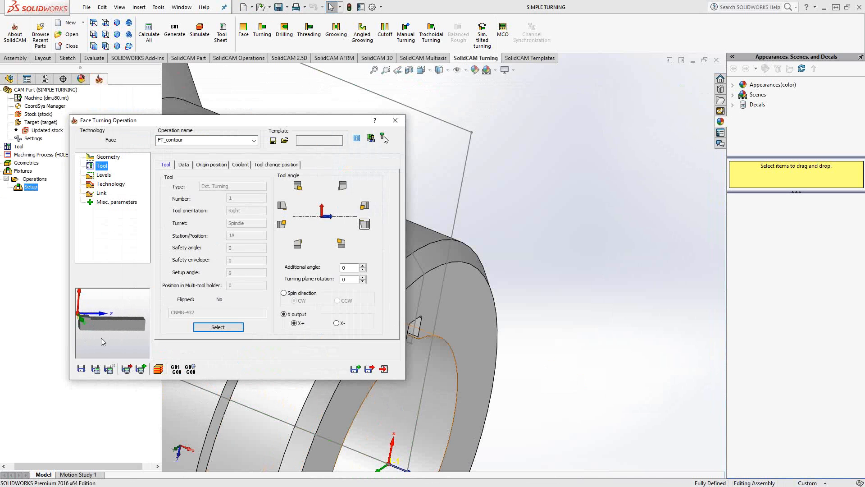
mouse_move(358, 199)
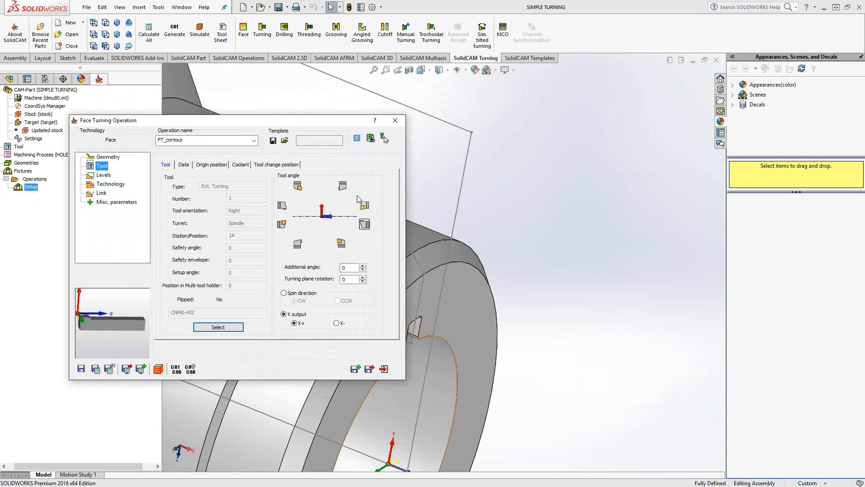
mouse_move(343, 189)
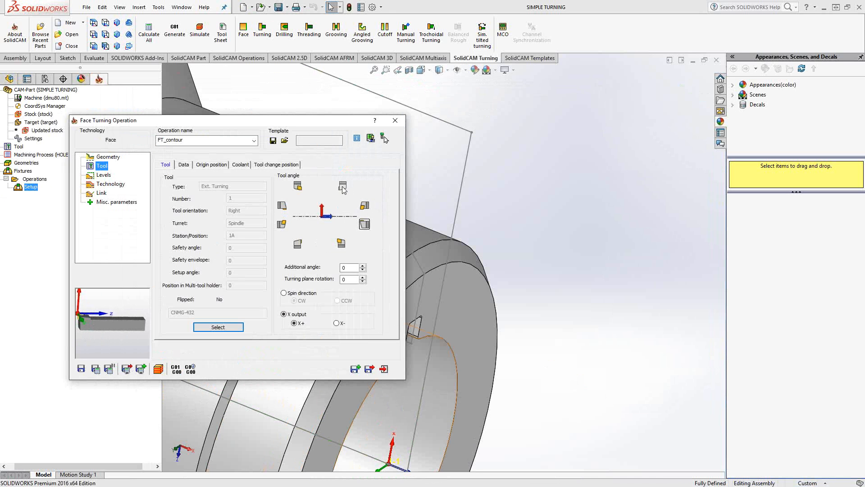
- Set a vertical tool angle so the tool points straight down for facing
click(342, 186)
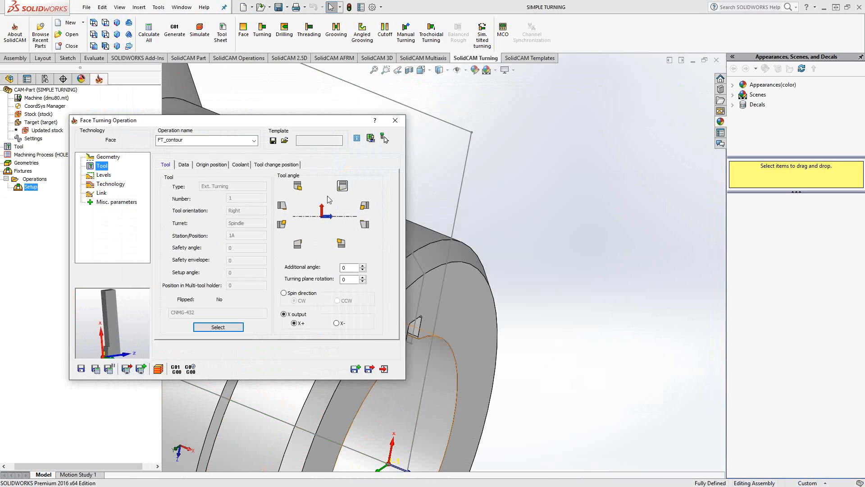
click(103, 175)
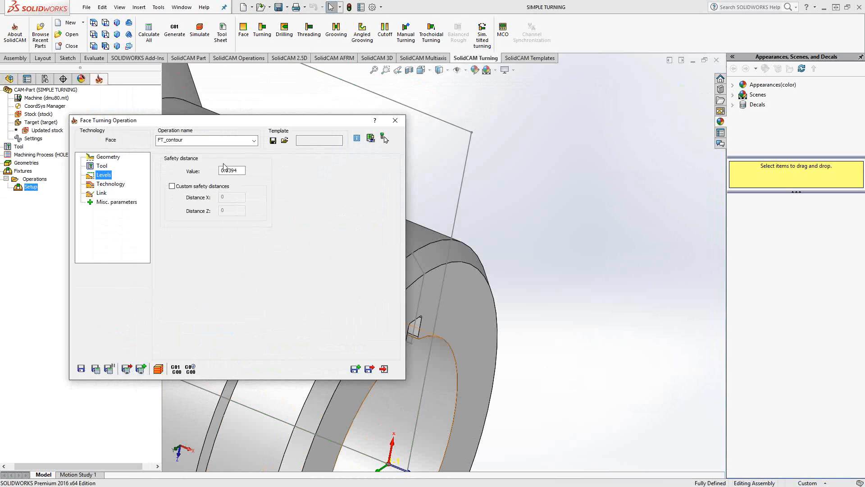
click(108, 157)
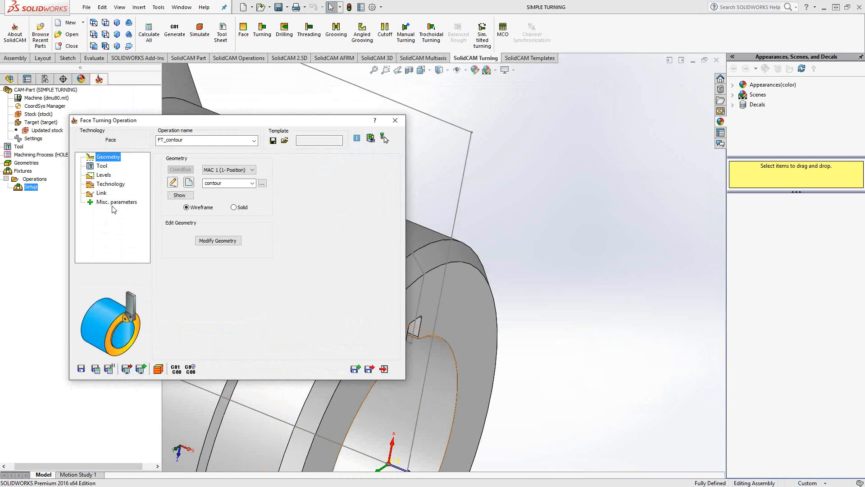
click(180, 194)
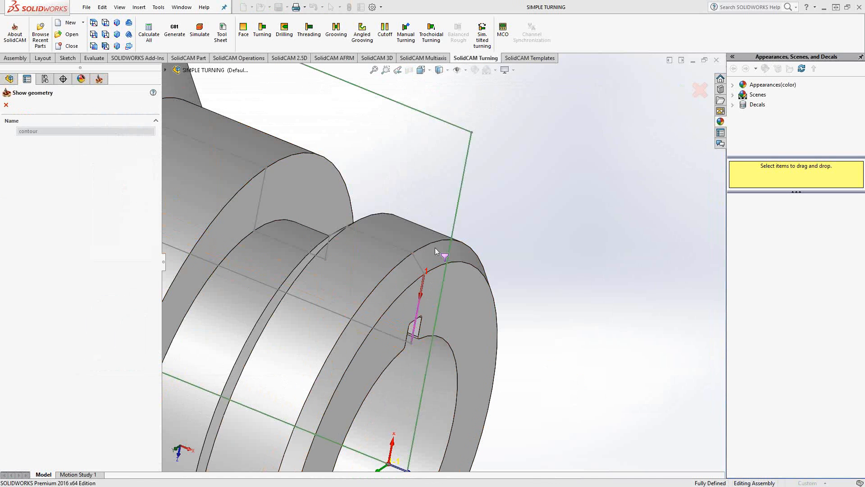
mouse_move(464, 193)
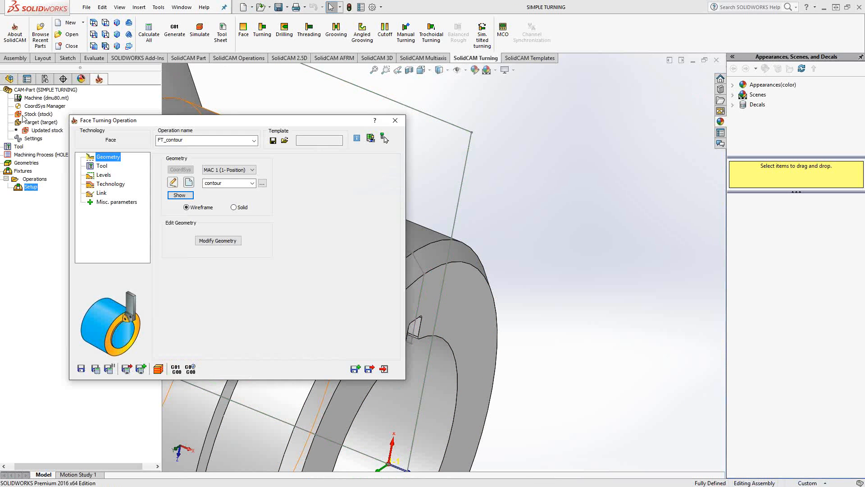
click(104, 175)
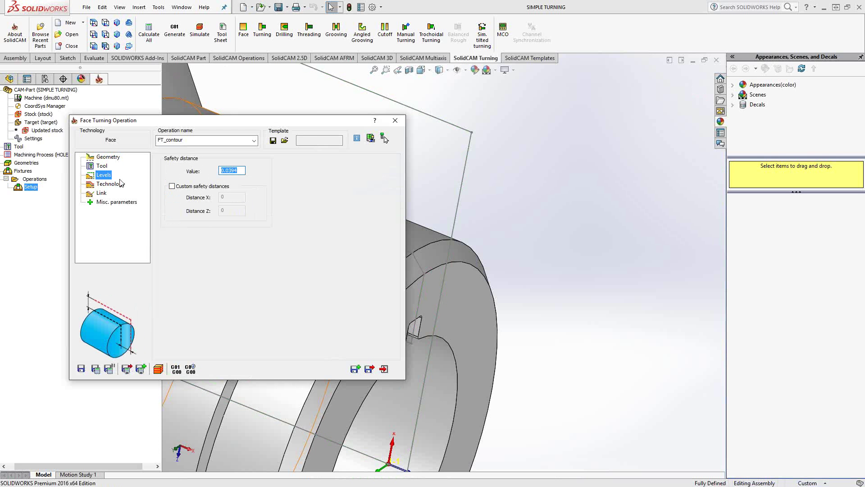
- Review the Z offset modes and enable a Finish pass alongside stairs roughing
click(111, 184)
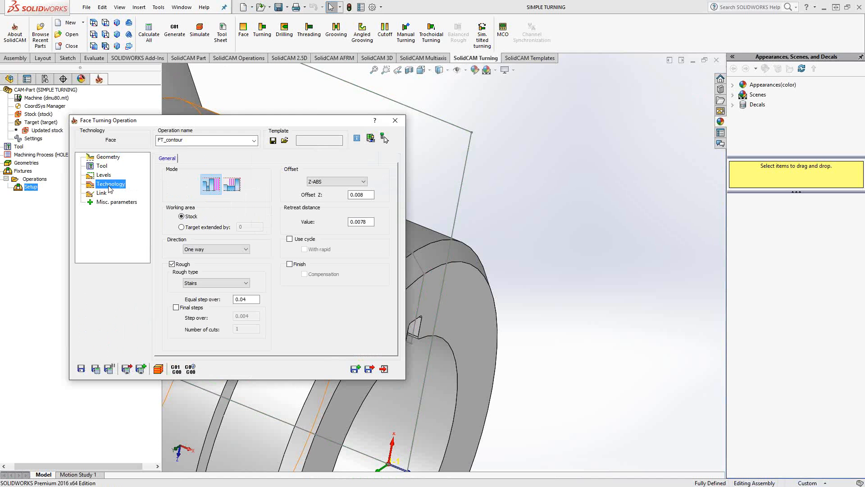
mouse_move(211, 184)
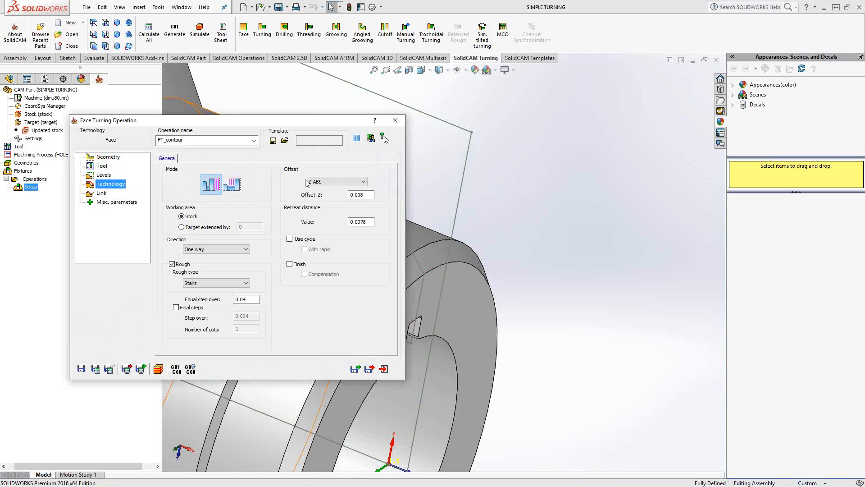
click(361, 195)
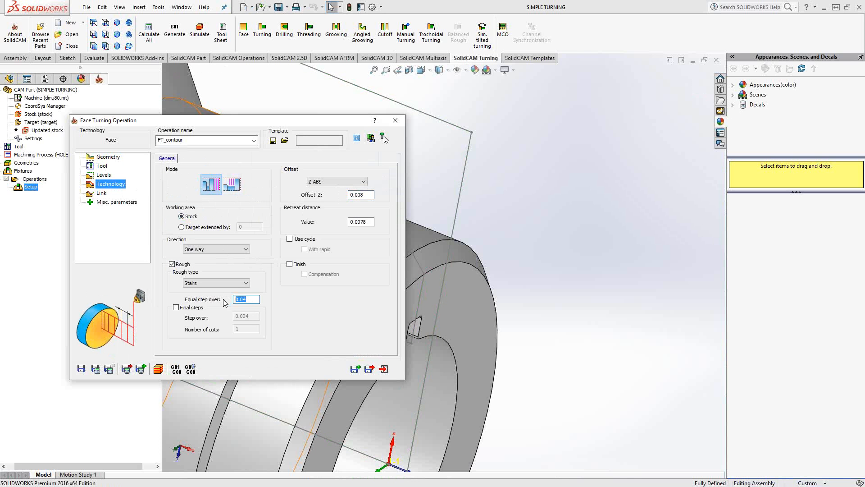
mouse_move(152, 145)
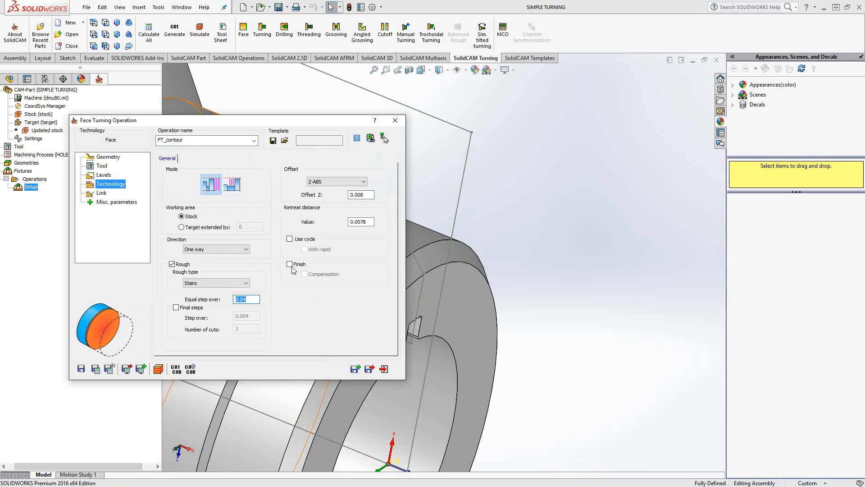
click(289, 263)
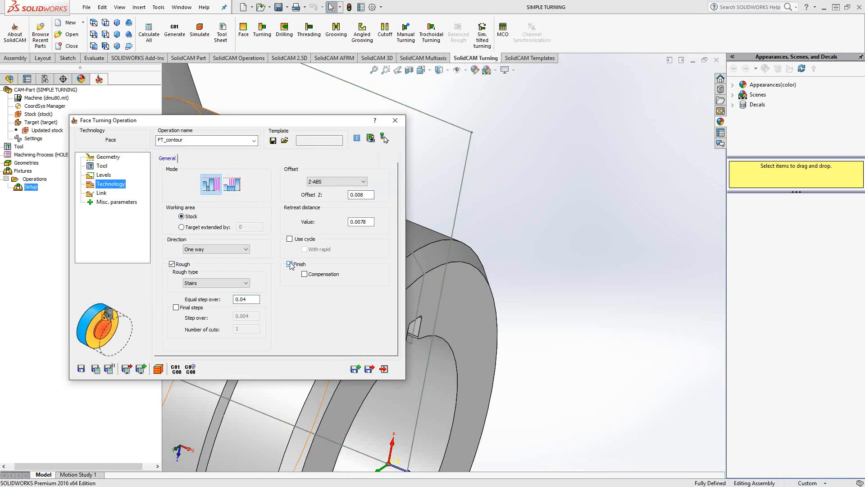
- Save and calculate FT_contour so its facing toolpath appears on the end face
click(290, 264)
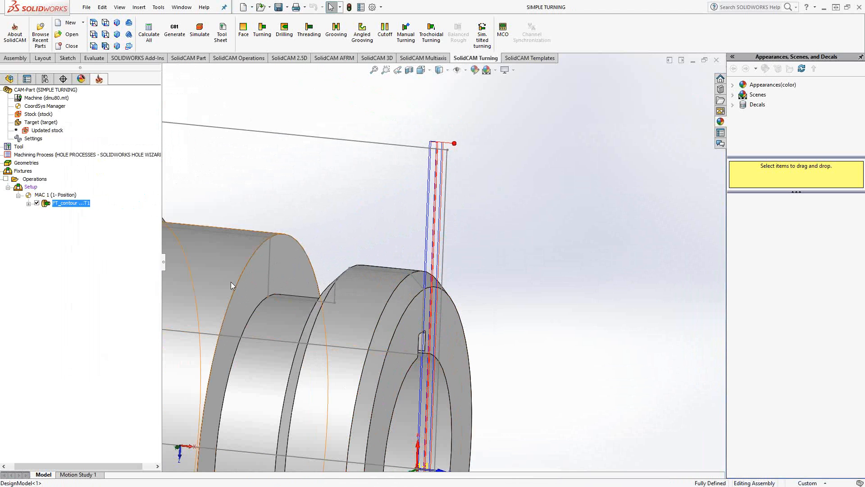
- Simulate FT_contour in SolidVerify, playing it through to show the machined front face
right_click(70, 202)
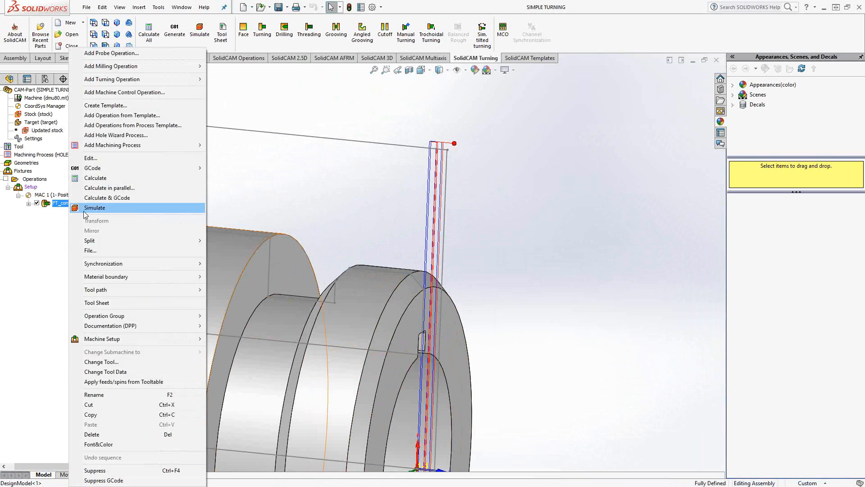
click(95, 207)
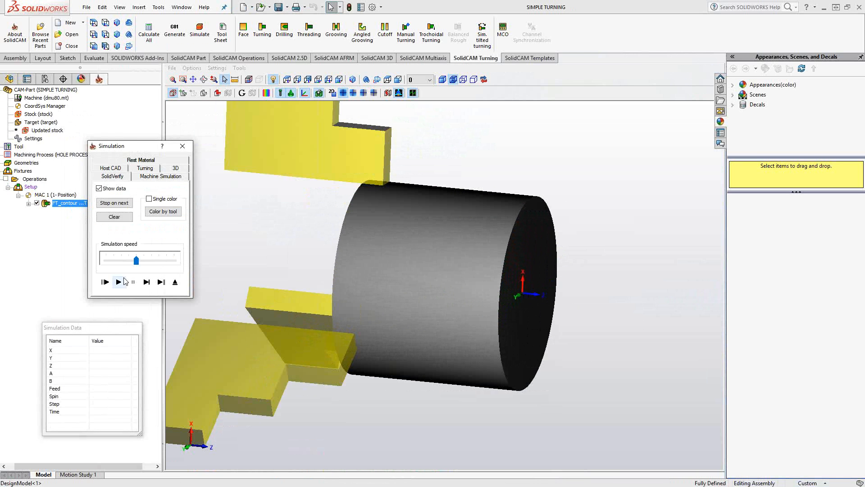
click(118, 281)
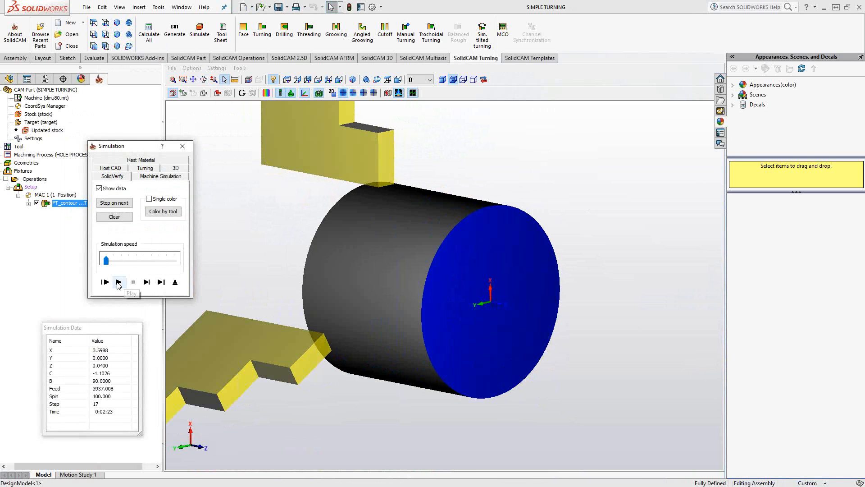
click(119, 282)
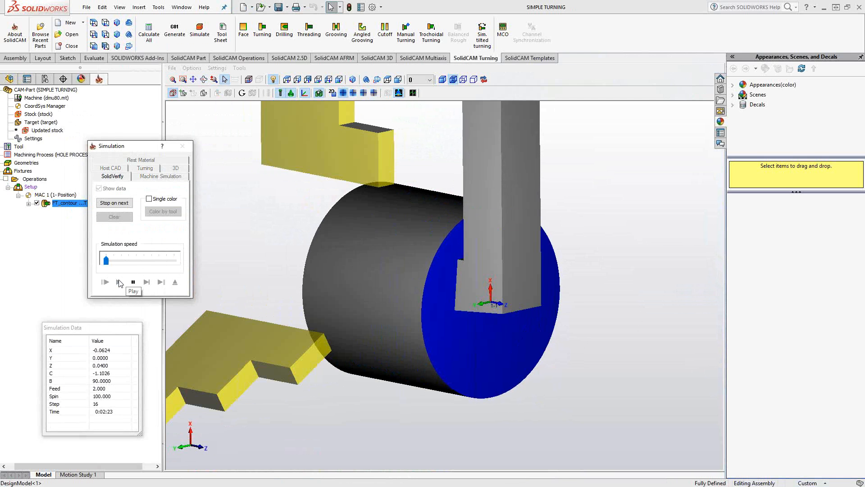
click(118, 282)
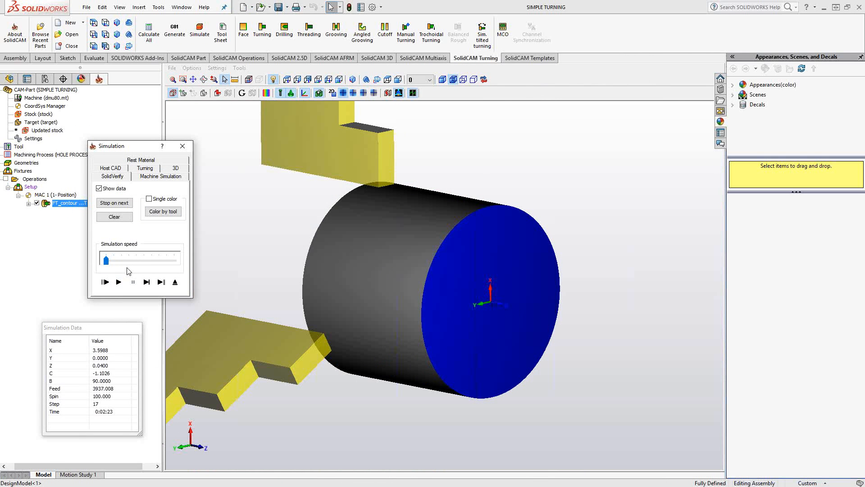
mouse_move(125, 262)
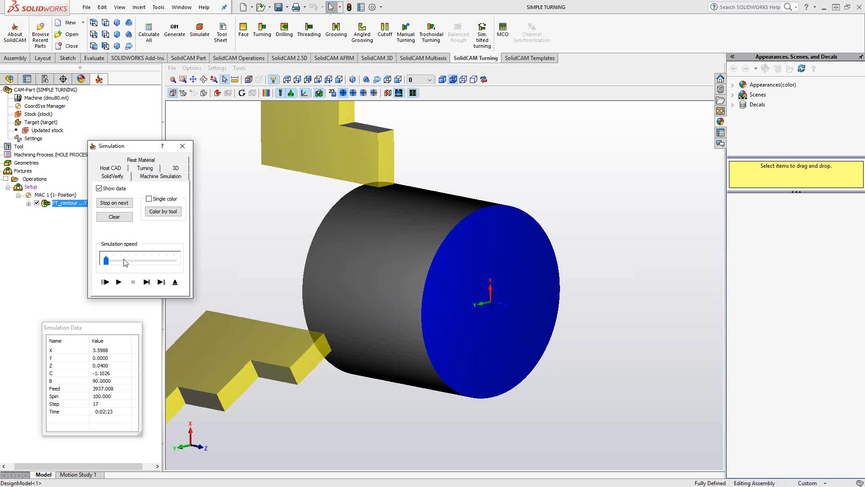
mouse_move(145, 191)
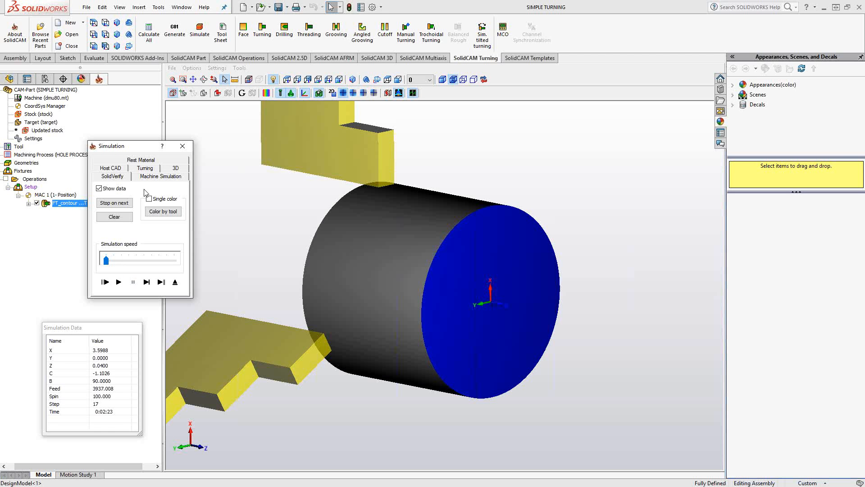
- Play the FT_contour simulation in the 2D Turning view showing material removed
click(144, 167)
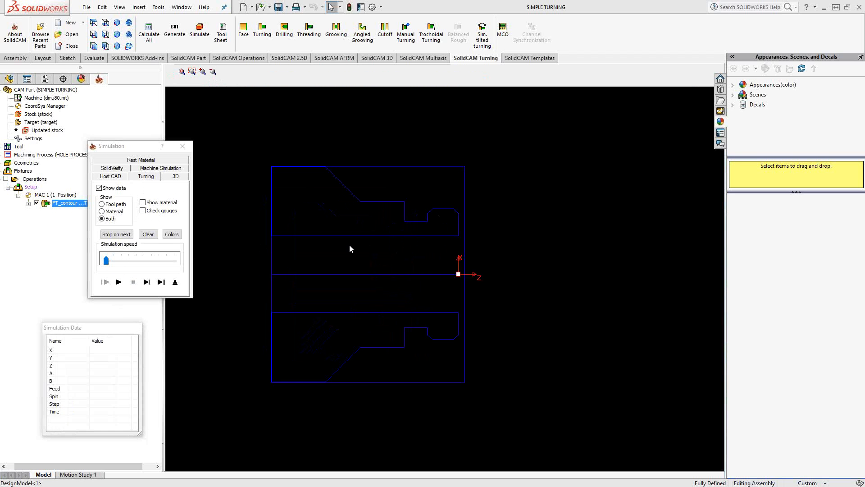
click(118, 282)
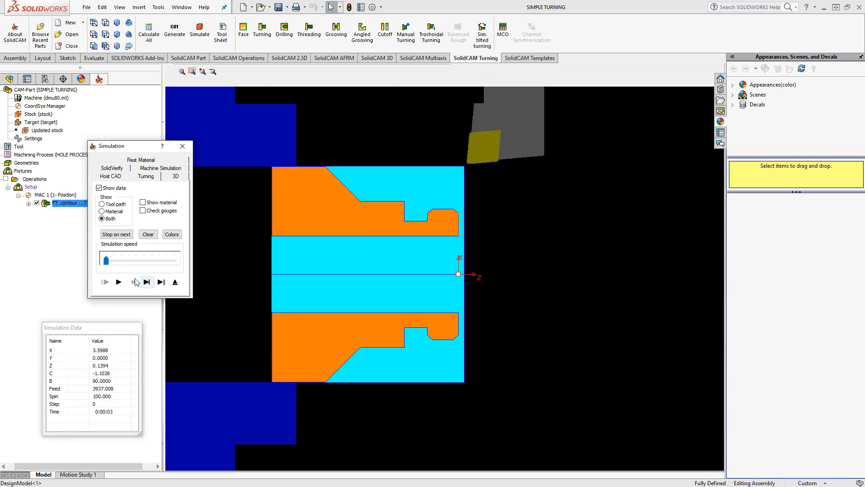
click(118, 281)
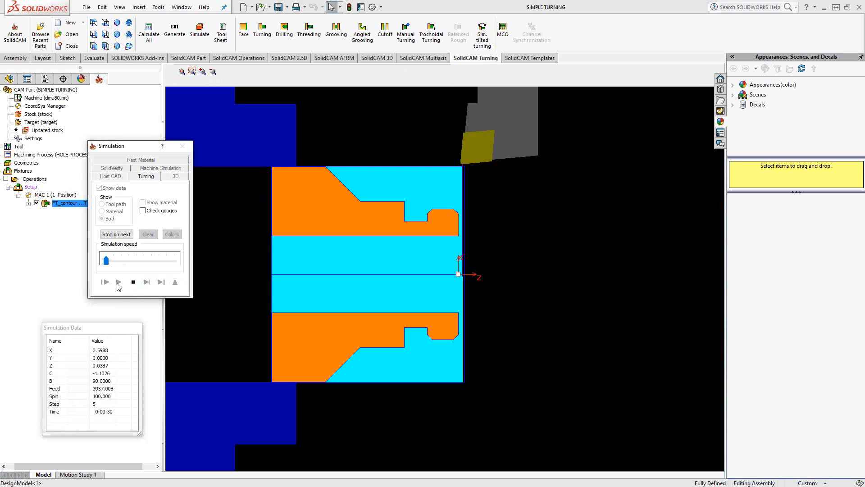
click(119, 282)
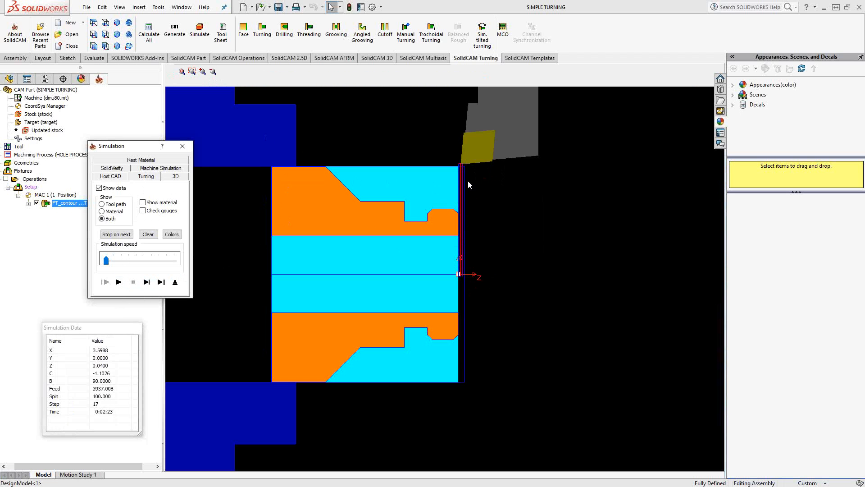
mouse_move(261, 274)
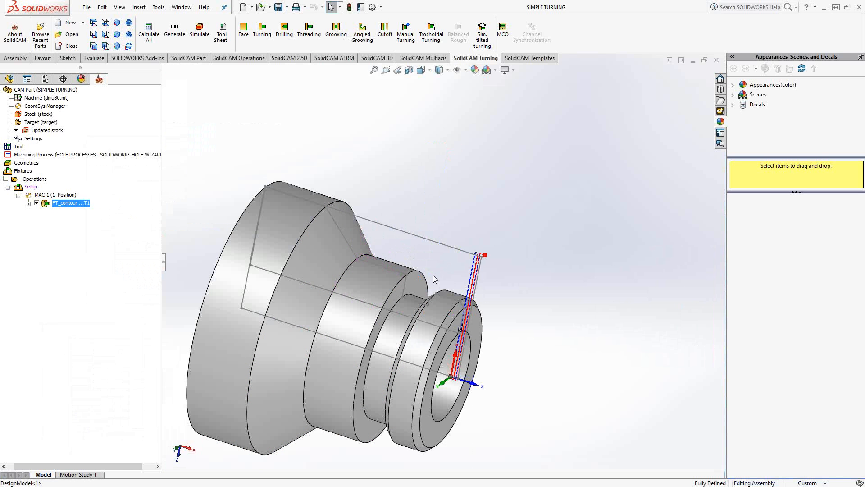
mouse_move(406, 222)
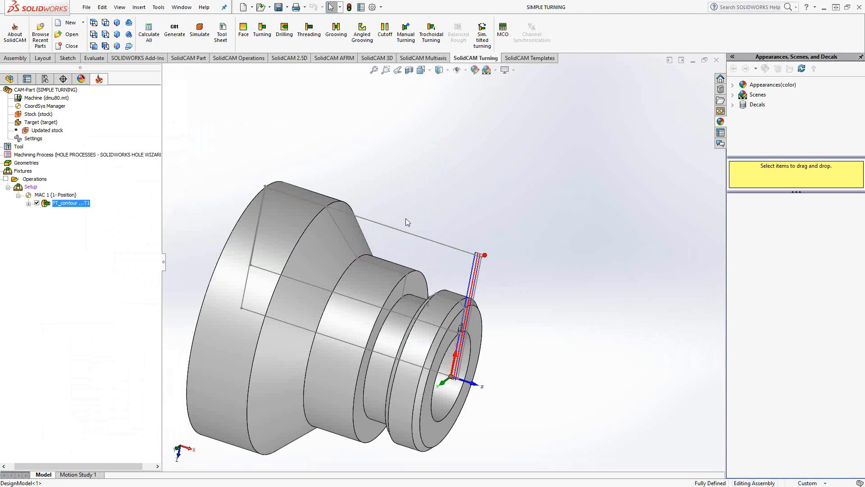